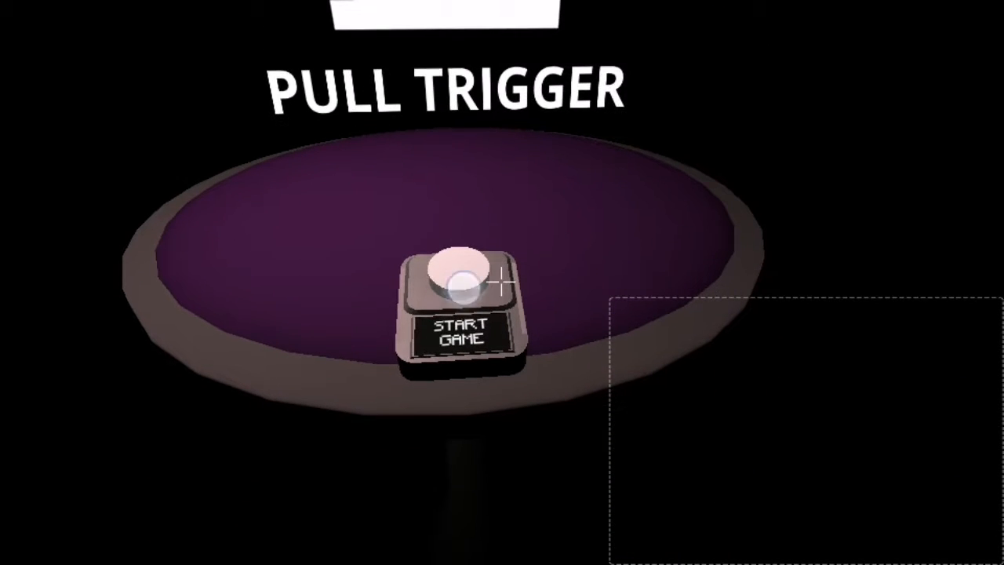
- Start the game from the title screen and begin night one at the desk camera map
click(458, 330)
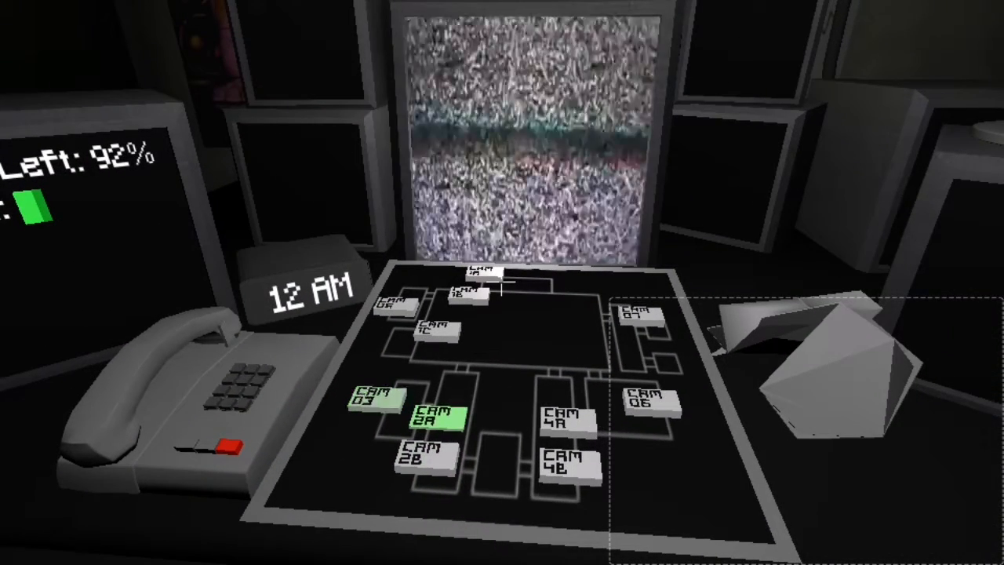
- Check the hallway, stage room and rabbit animatronic feeds on CAM 4A, 1C and 1A
click(568, 427)
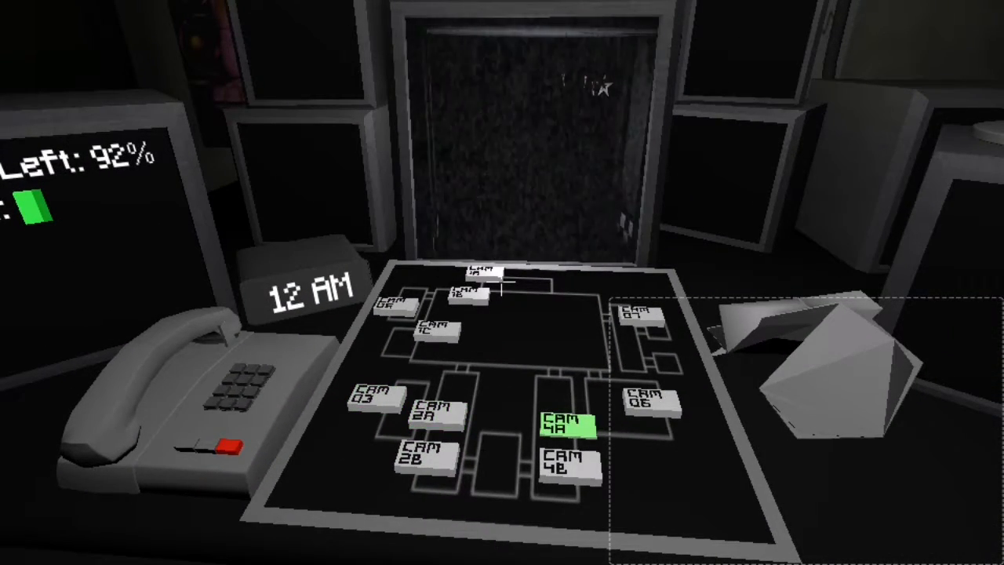
click(430, 336)
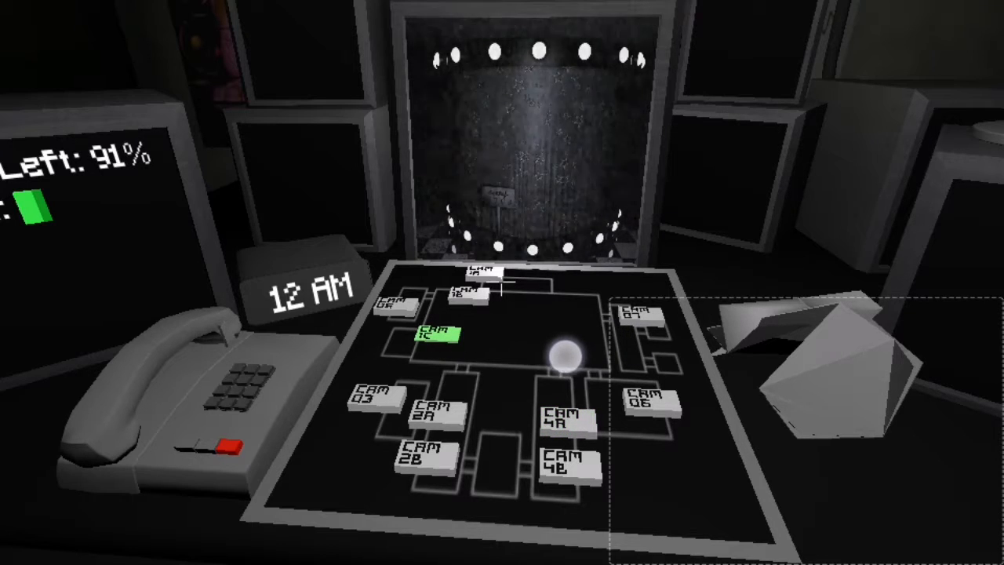
click(480, 276)
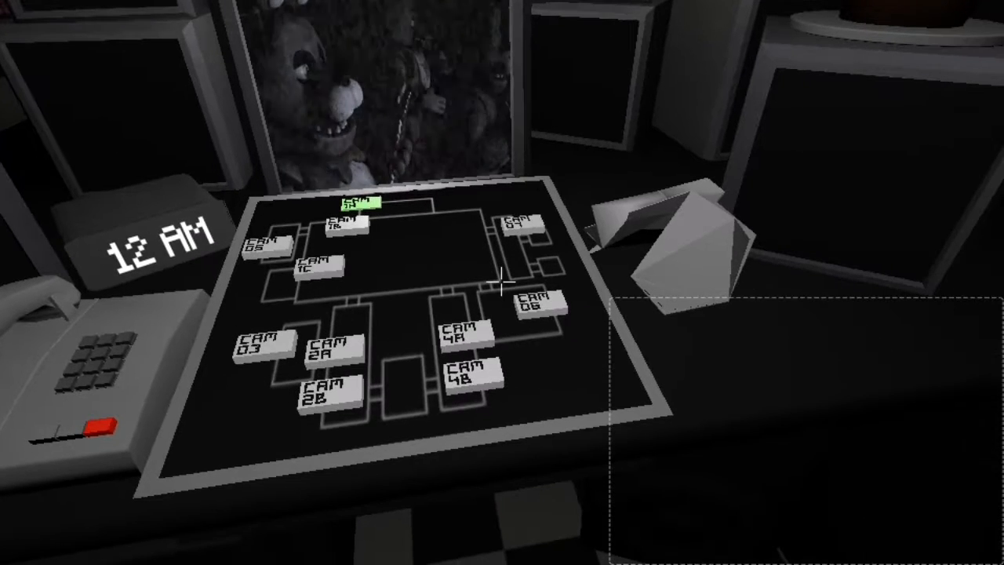
click(519, 223)
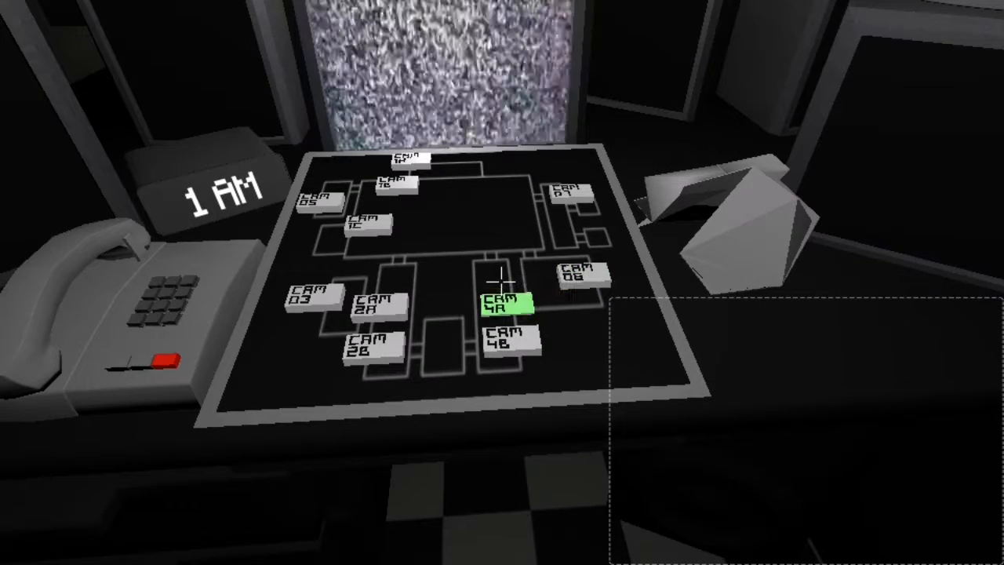
click(509, 342)
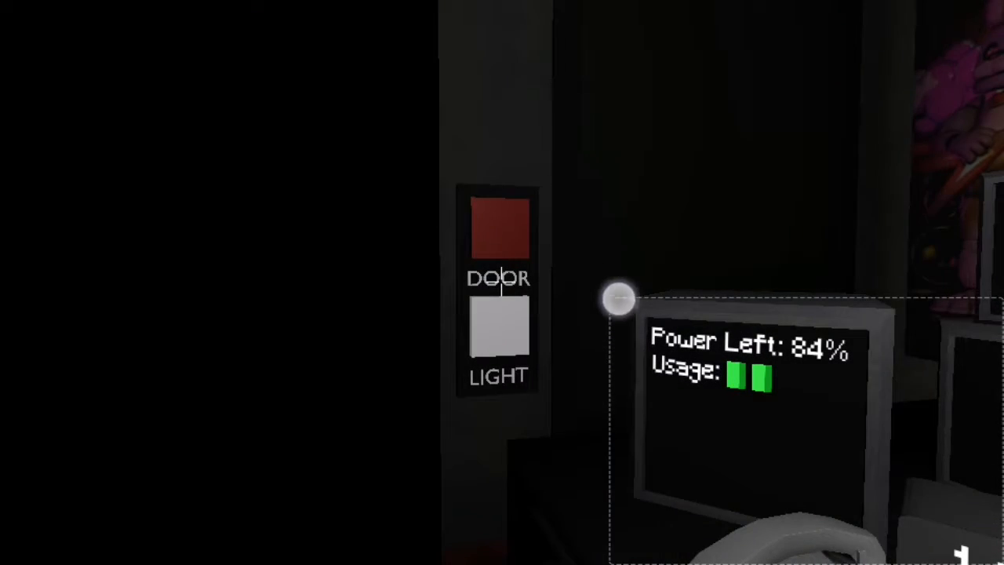
- Shut the side door, then check the dining area on CAM 1B and CAM 06 audio
click(499, 236)
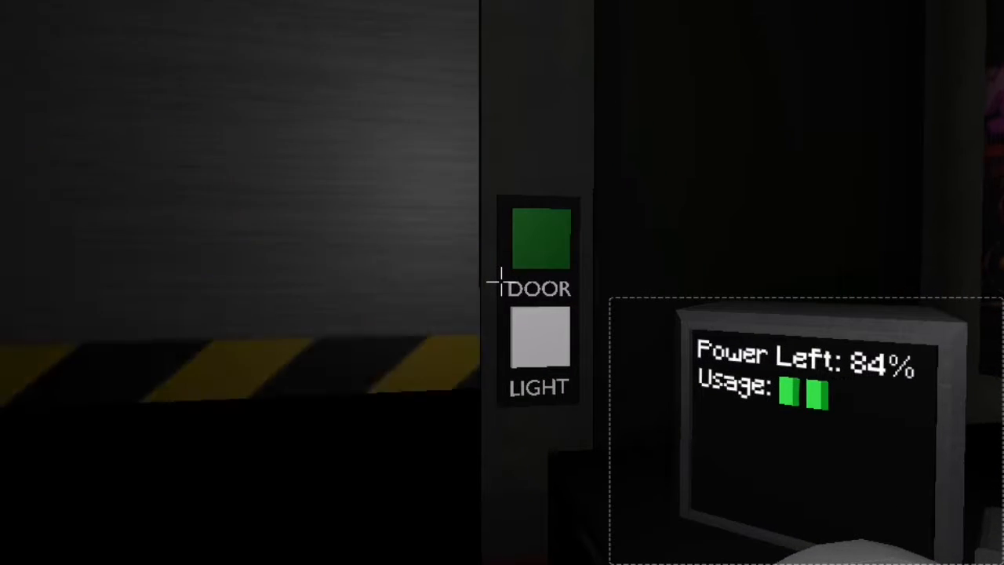
click(540, 238)
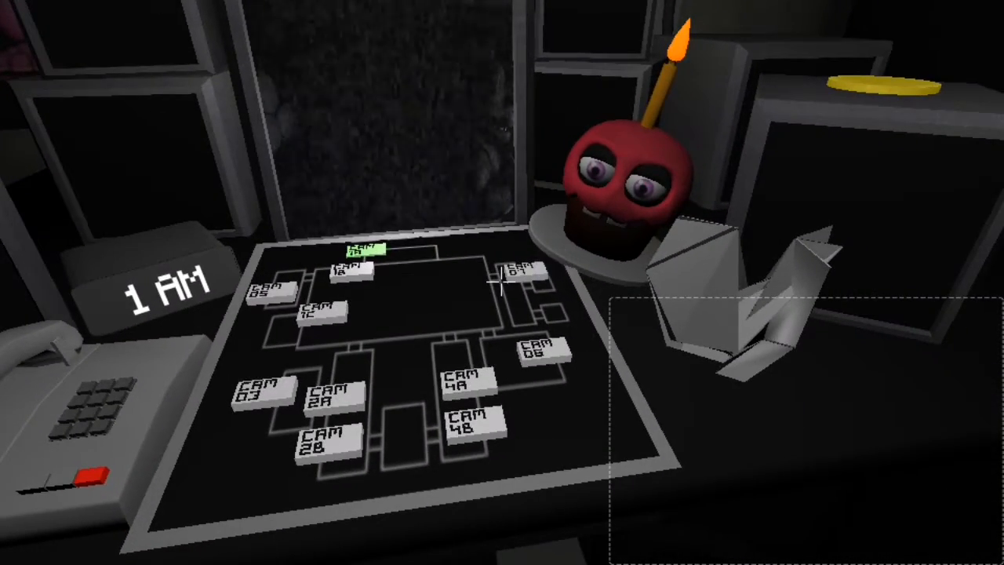
click(349, 279)
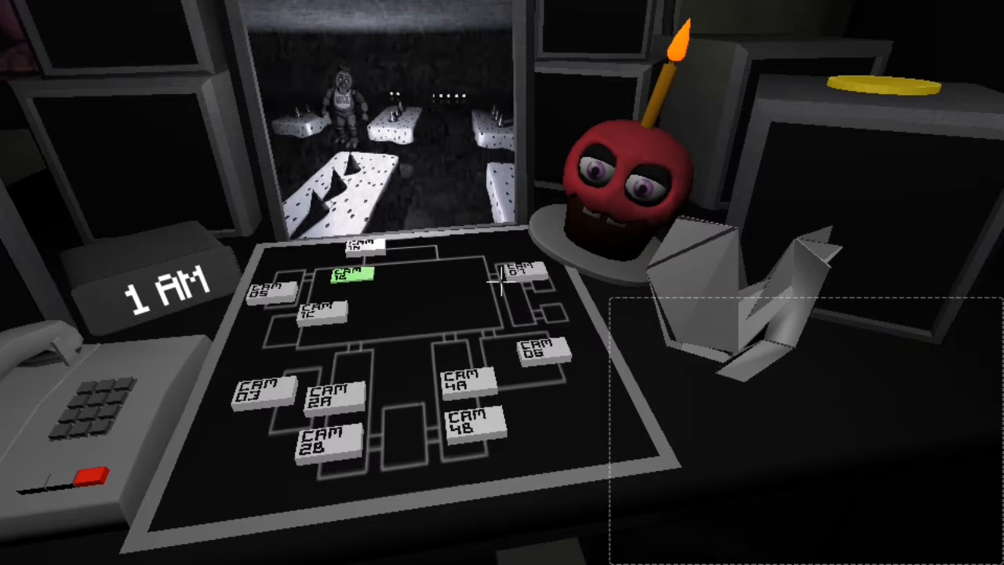
click(465, 384)
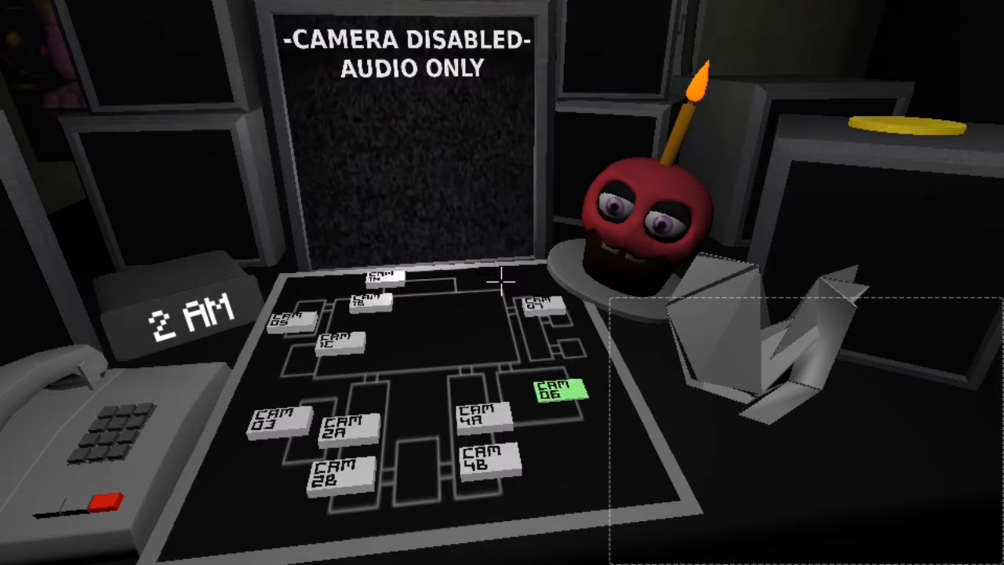
- Check the CAM 2A/2B, CAM 03 and CAM 4A feeds, then look up into the office
click(339, 423)
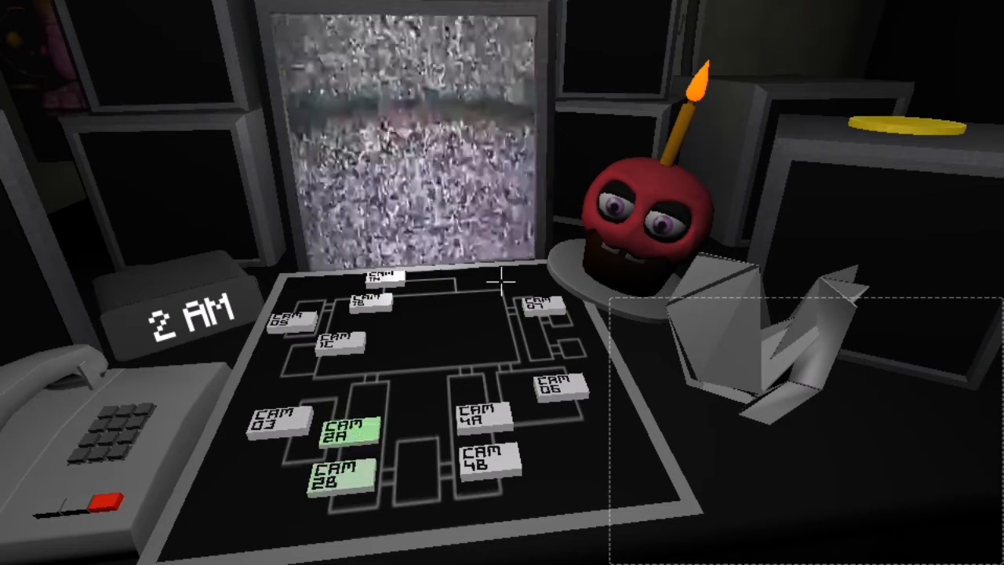
click(279, 422)
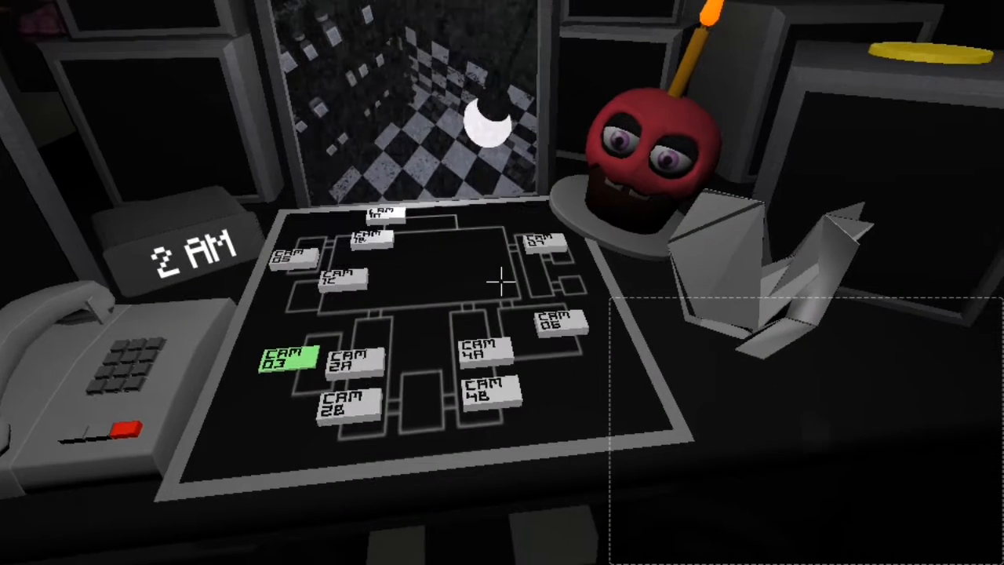
click(483, 353)
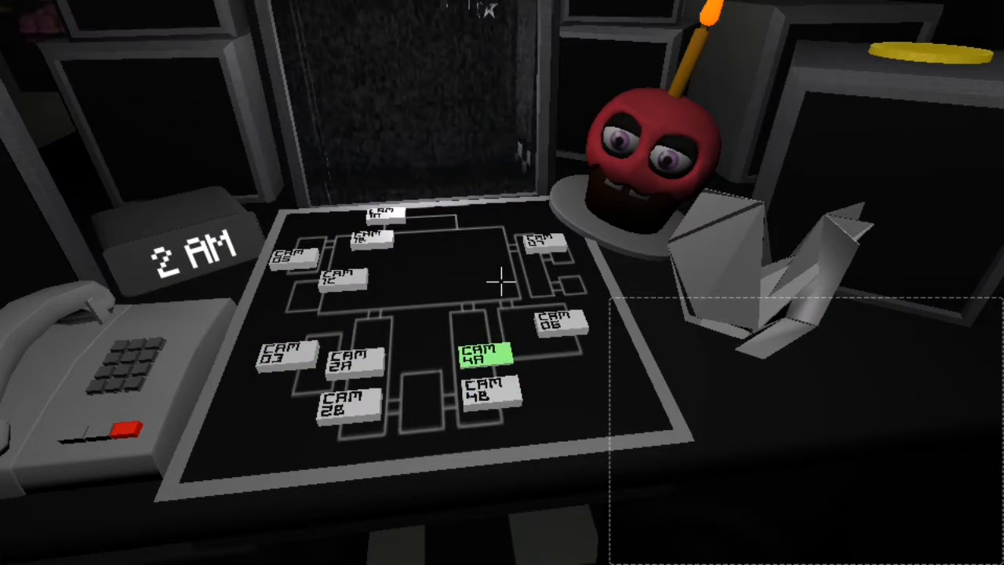
click(543, 249)
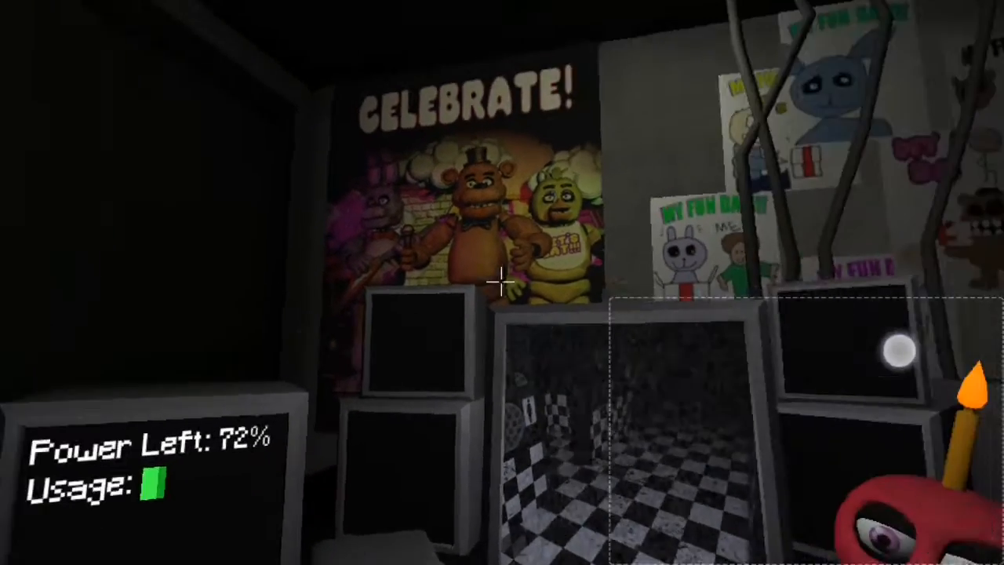
mouse_move(502, 282)
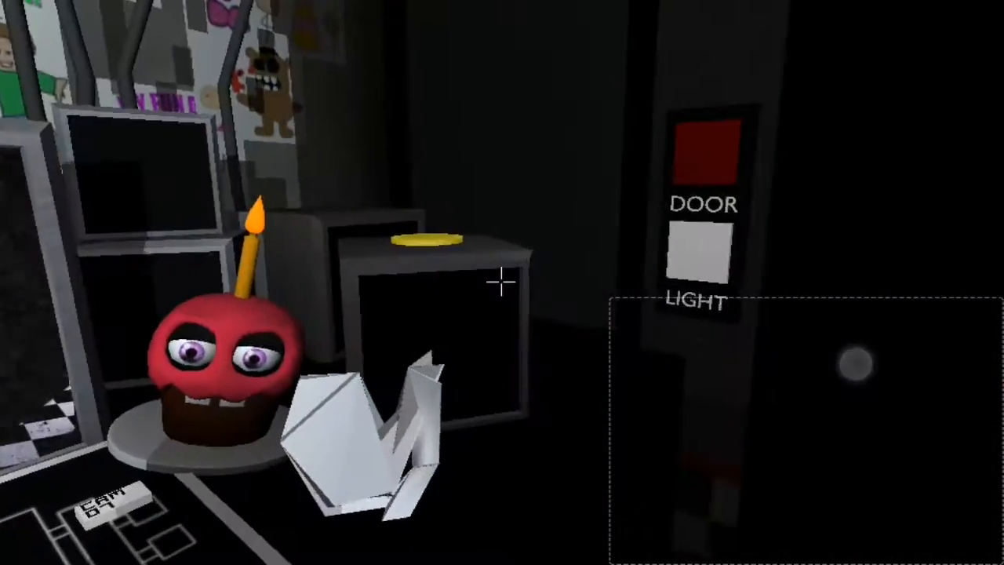
mouse_move(502, 282)
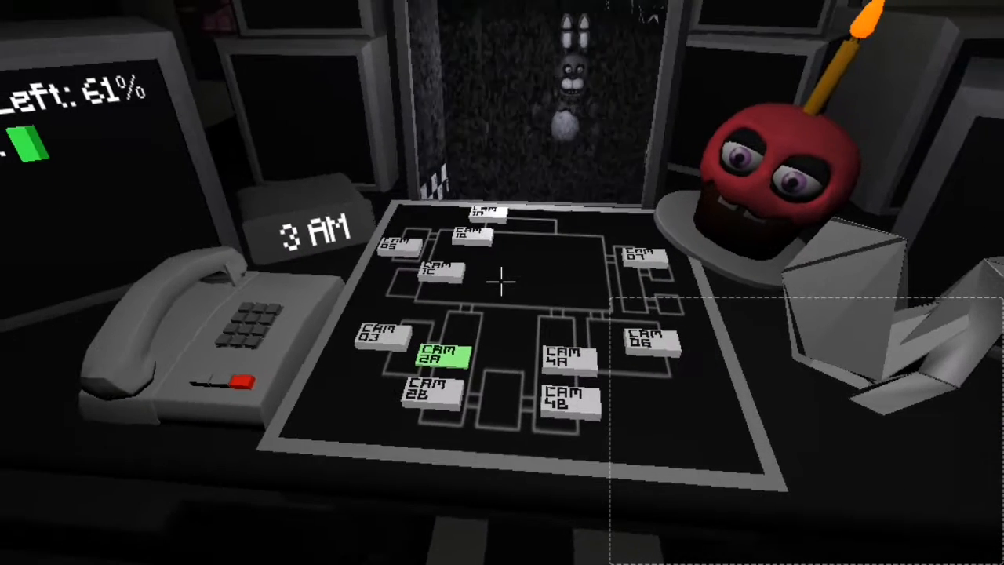
- Switch camera feed, close the left office door, and light the right doorway to check it
click(431, 279)
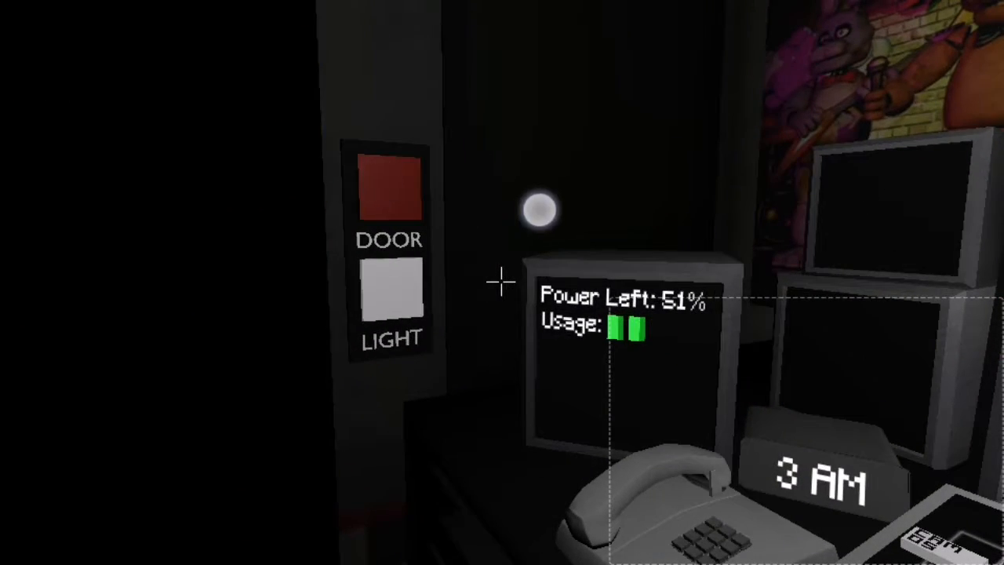
click(389, 192)
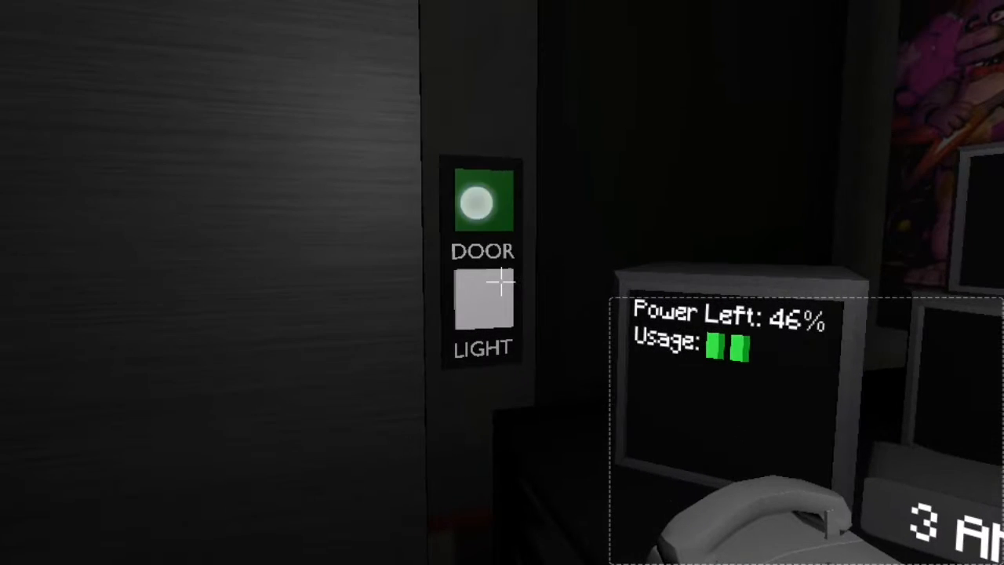
click(483, 203)
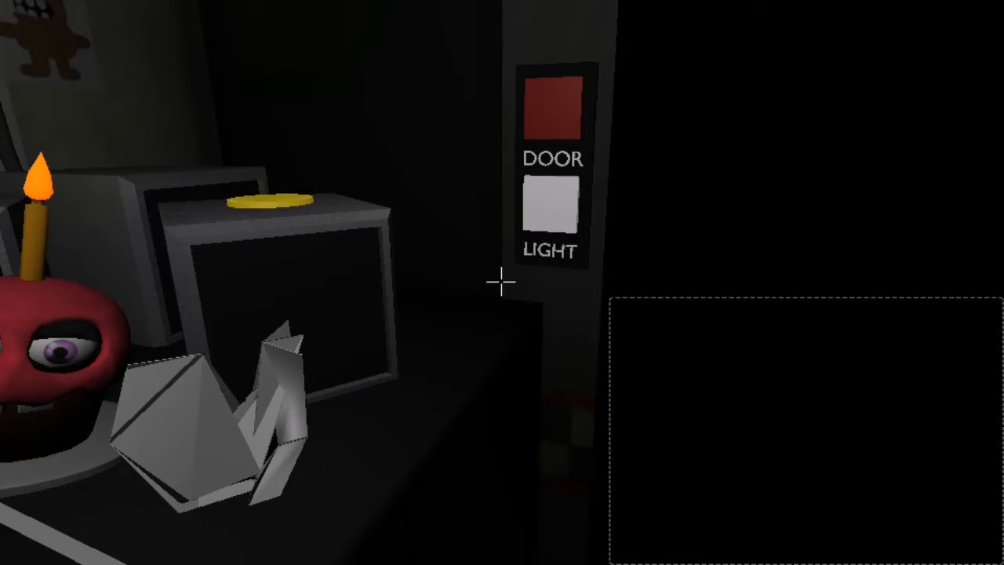
click(553, 110)
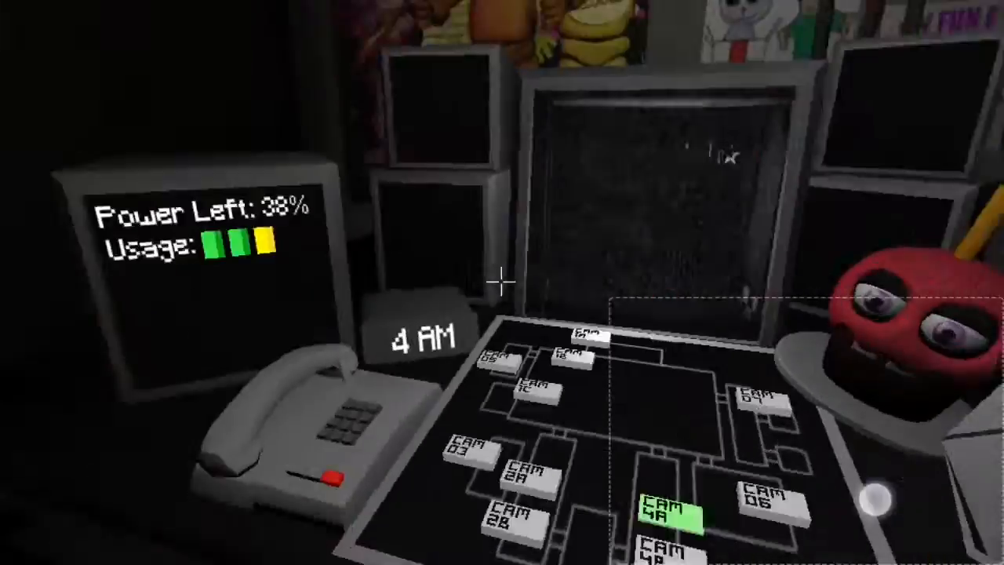
mouse_move(502, 282)
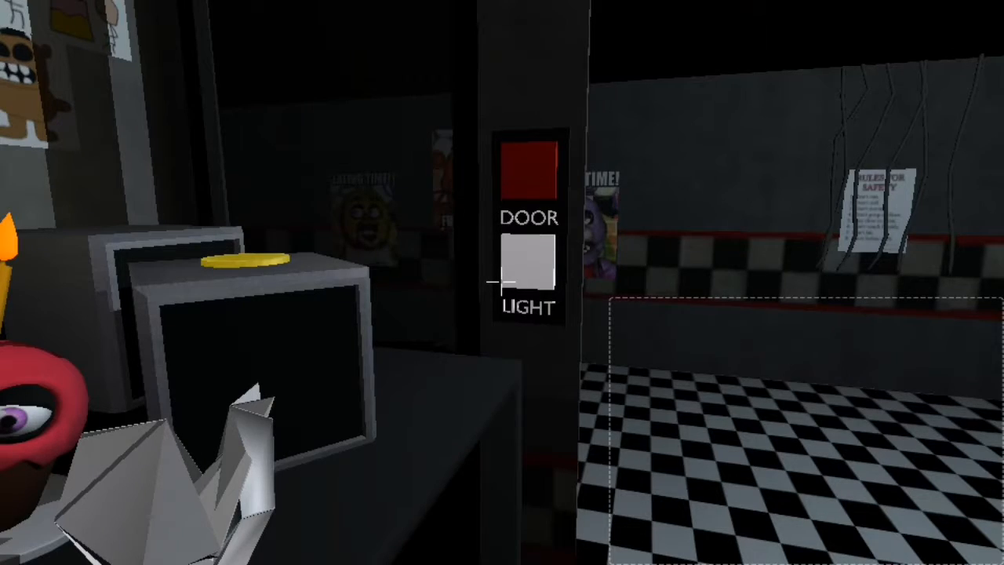
- Toggle the right hallway light to check the right doorway
click(527, 264)
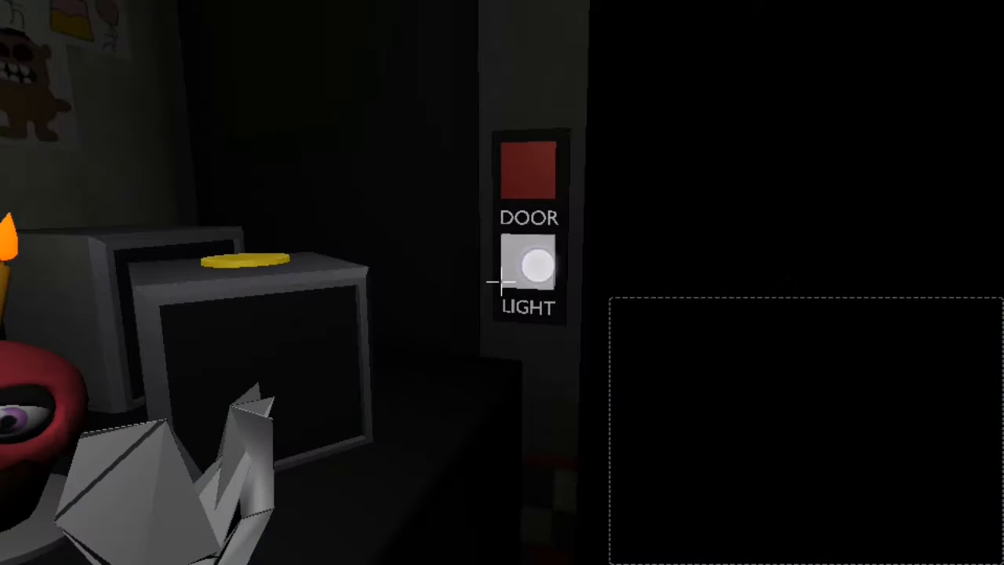
click(531, 263)
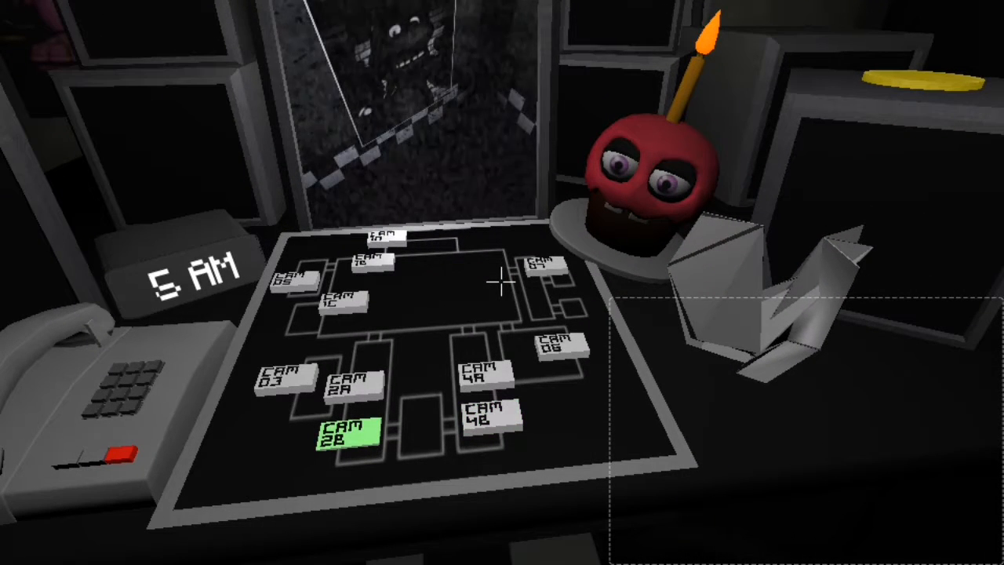
- Check CAM 4A, CAM 06 and another feed, then shut the right office door
click(481, 383)
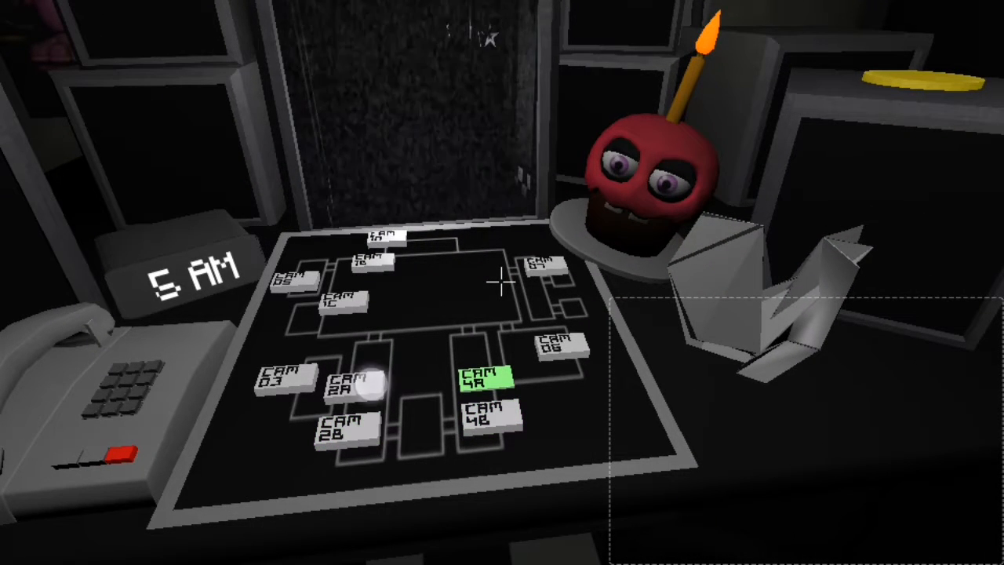
click(557, 353)
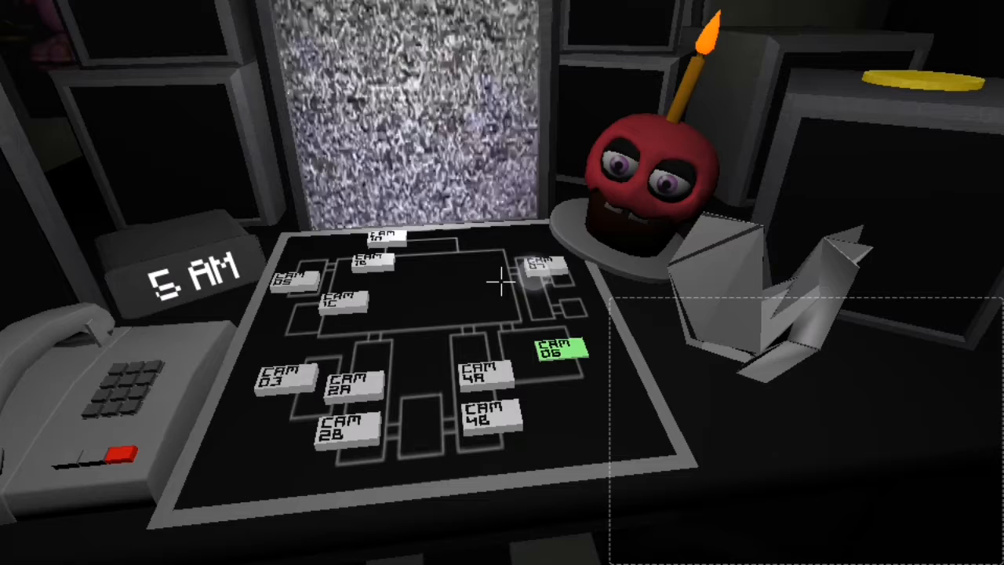
click(290, 285)
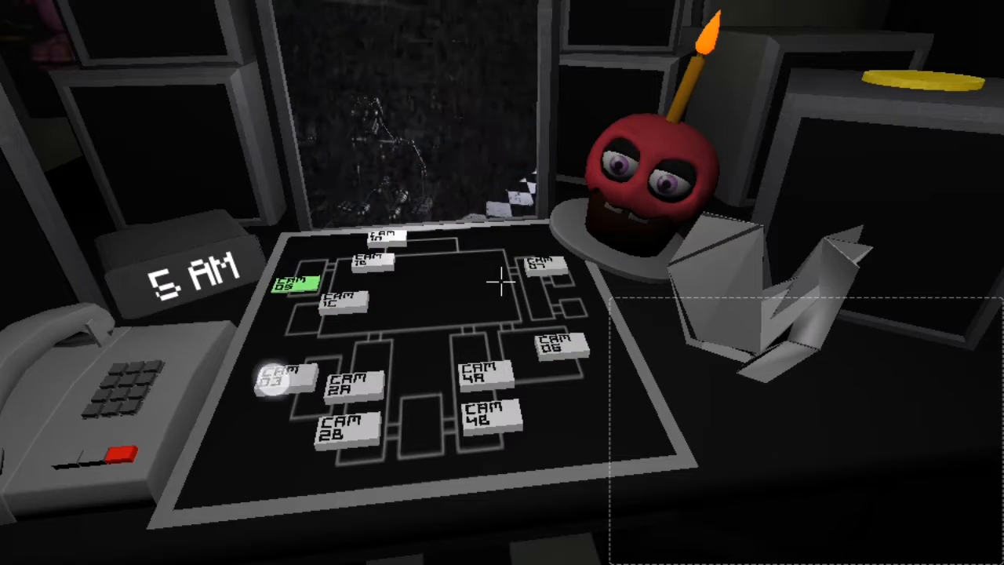
click(343, 427)
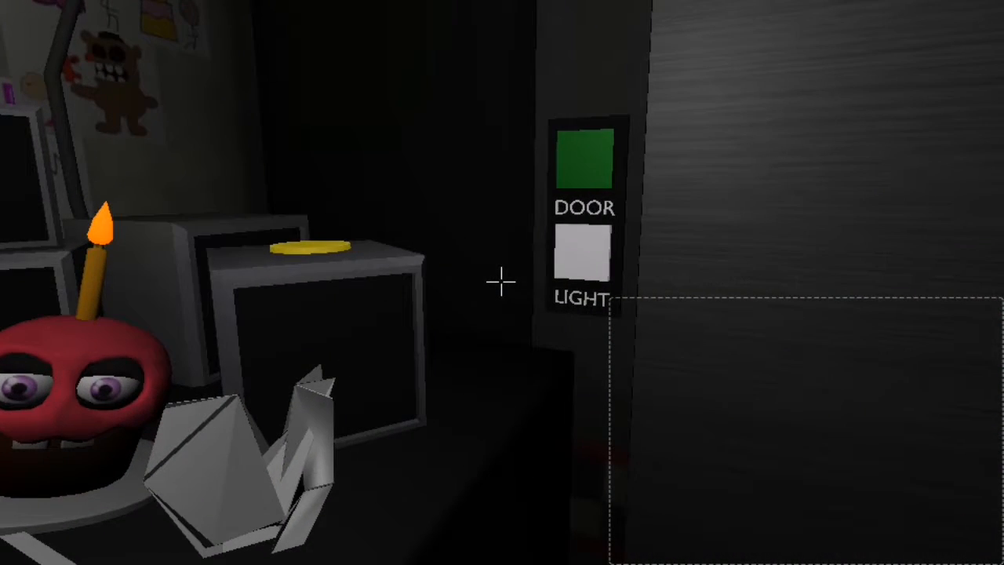
- Keep watching the camera panel at 5 AM on low power until the night ends
click(582, 154)
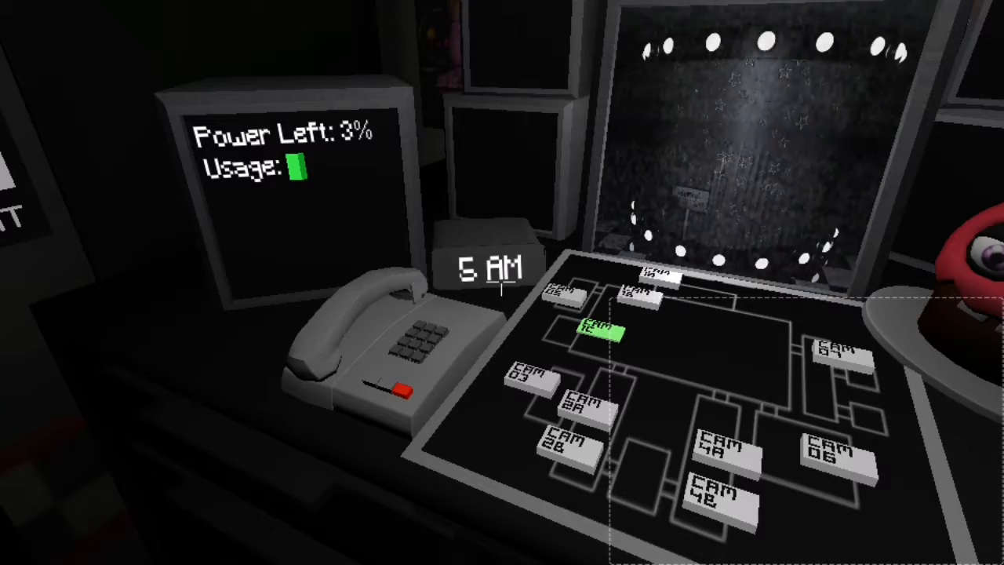
mouse_move(502, 282)
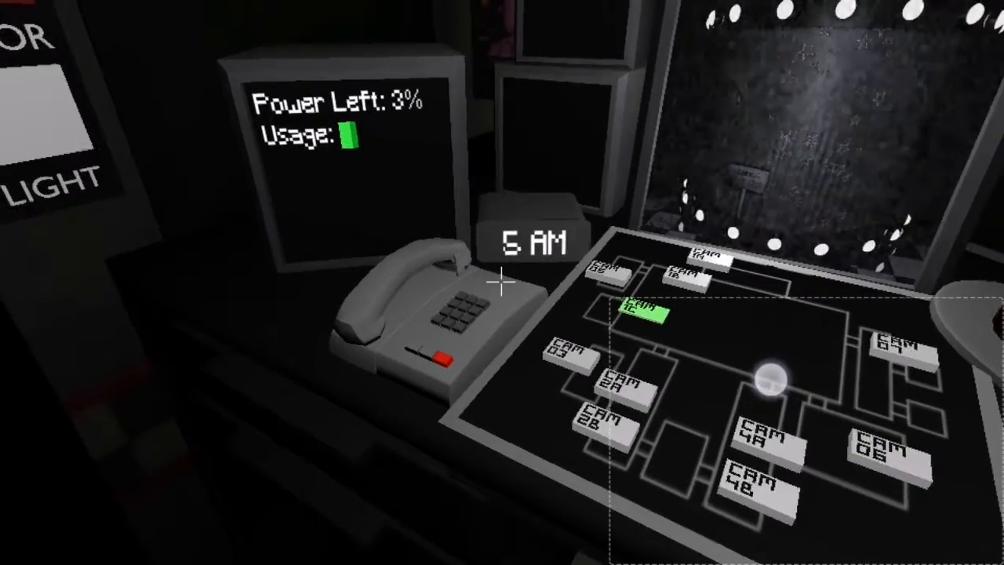
mouse_move(502, 282)
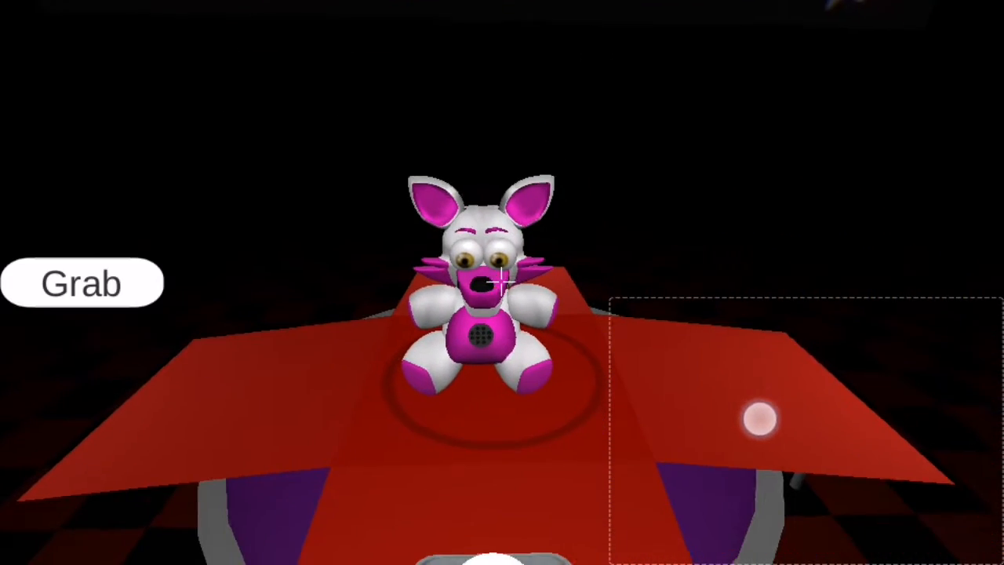
- Grab the fox plushie prize, drop it, and continue to the night-select menu with Night 2 unlocked
click(82, 282)
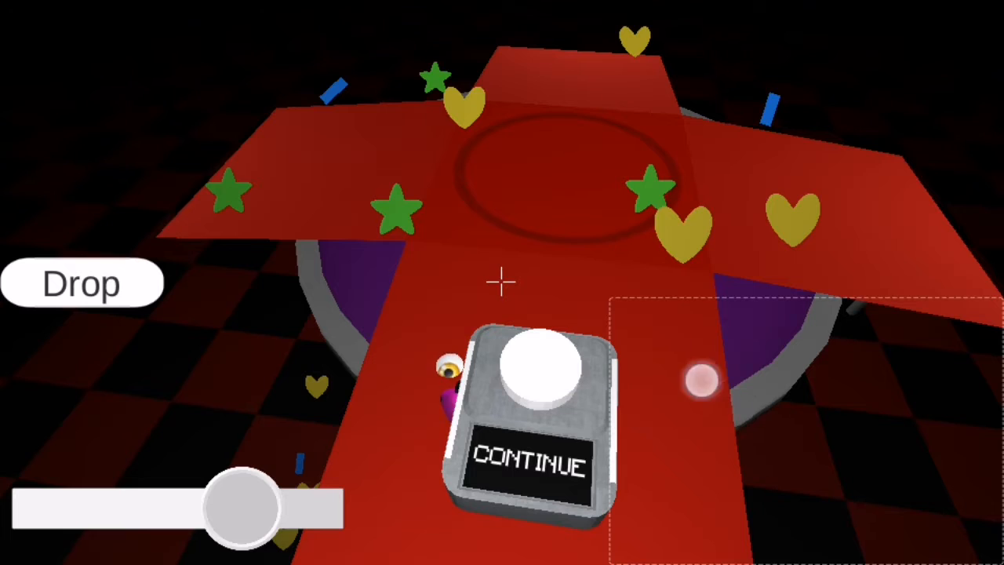
click(527, 463)
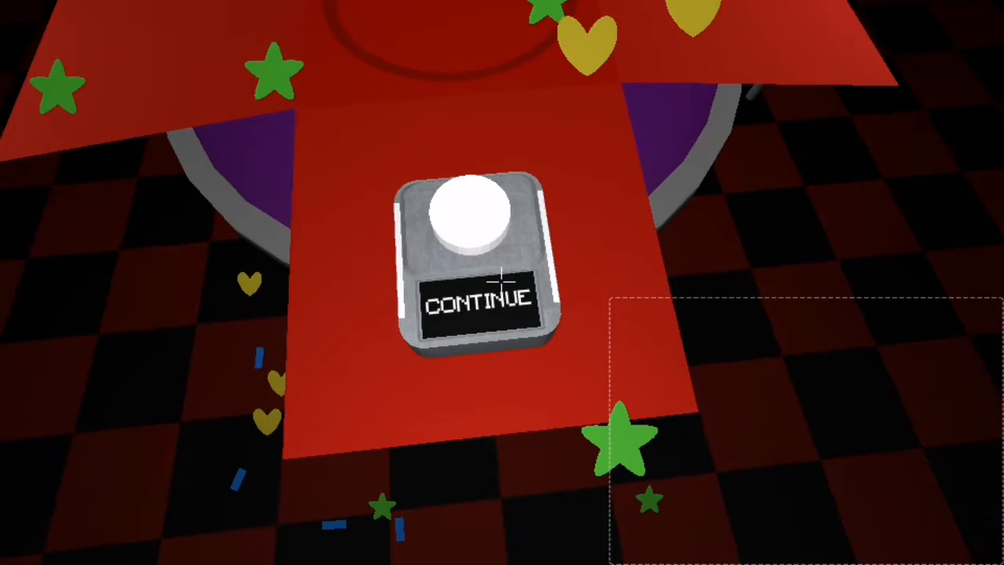
click(478, 301)
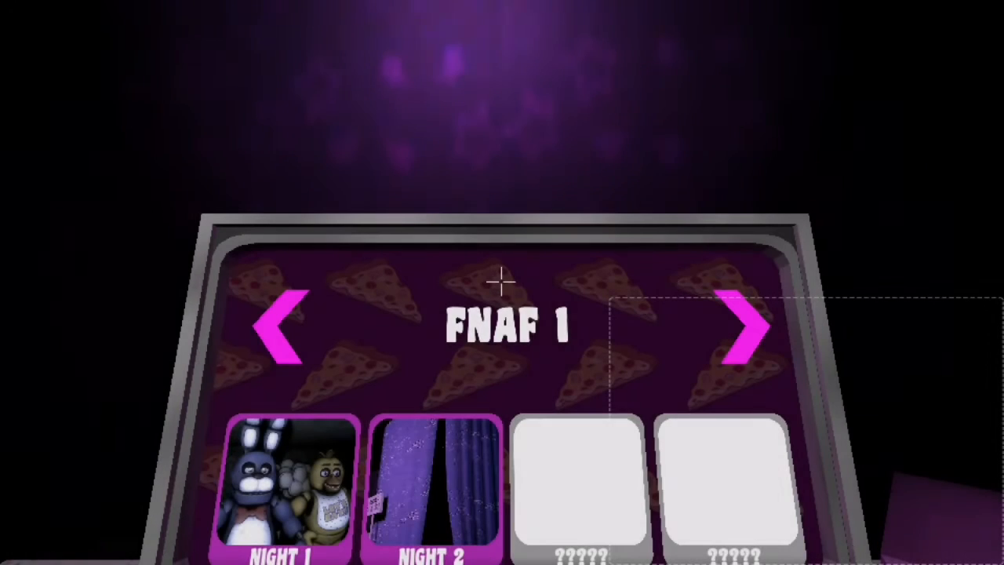